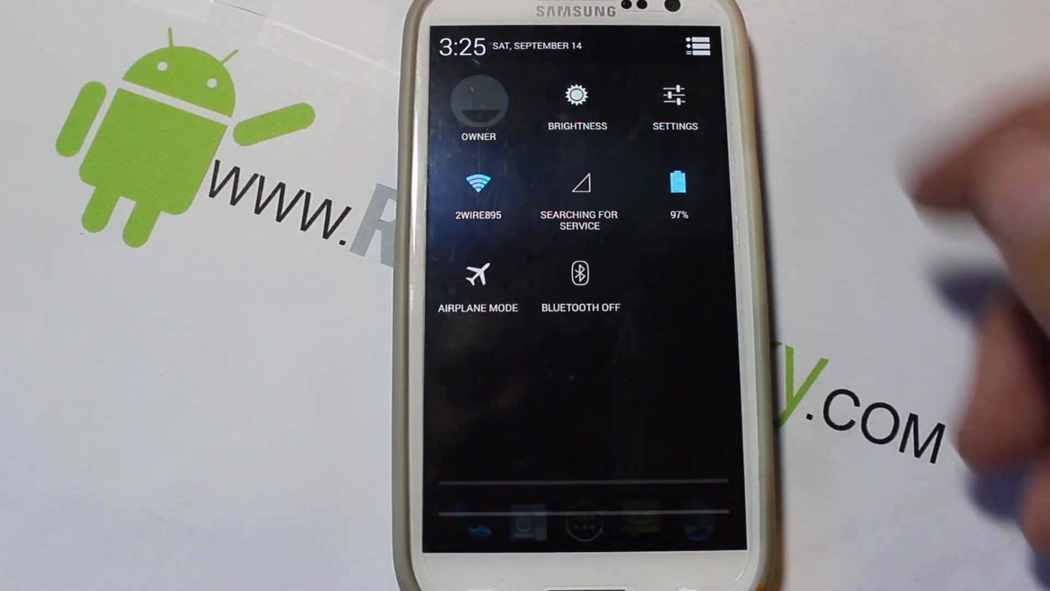
# Check the Android 4.3 and Eclipse build details in About phone, then return to Settings.
pyautogui.click(675, 97)
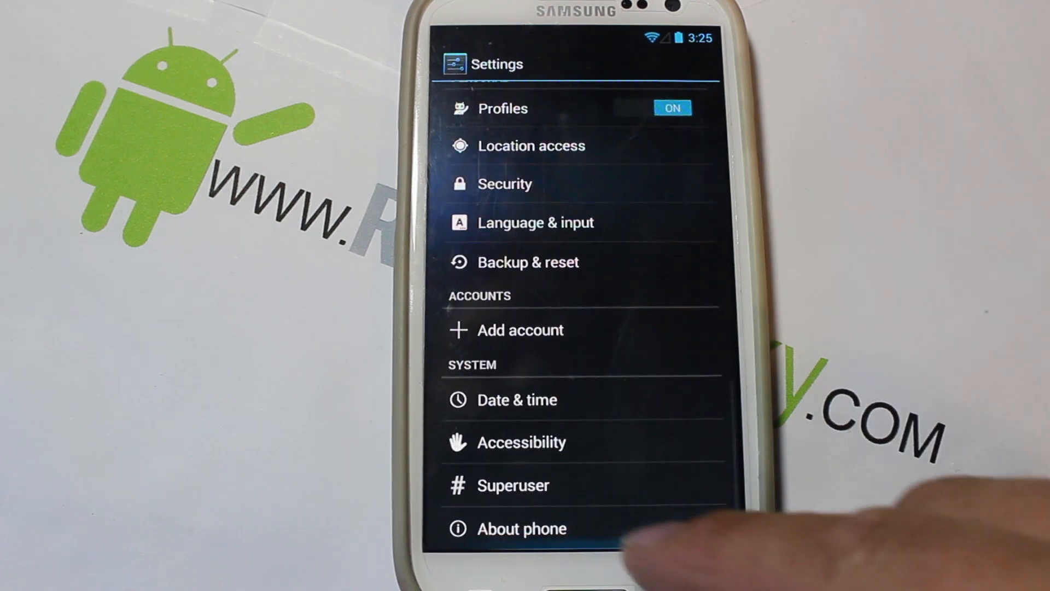
pyautogui.click(522, 529)
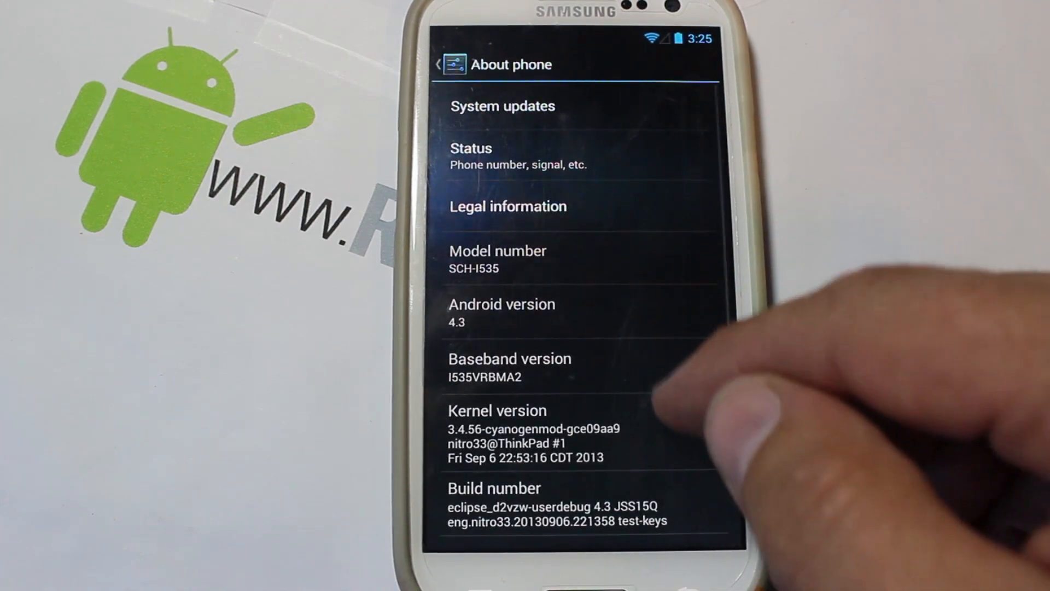
pyautogui.scroll(3)
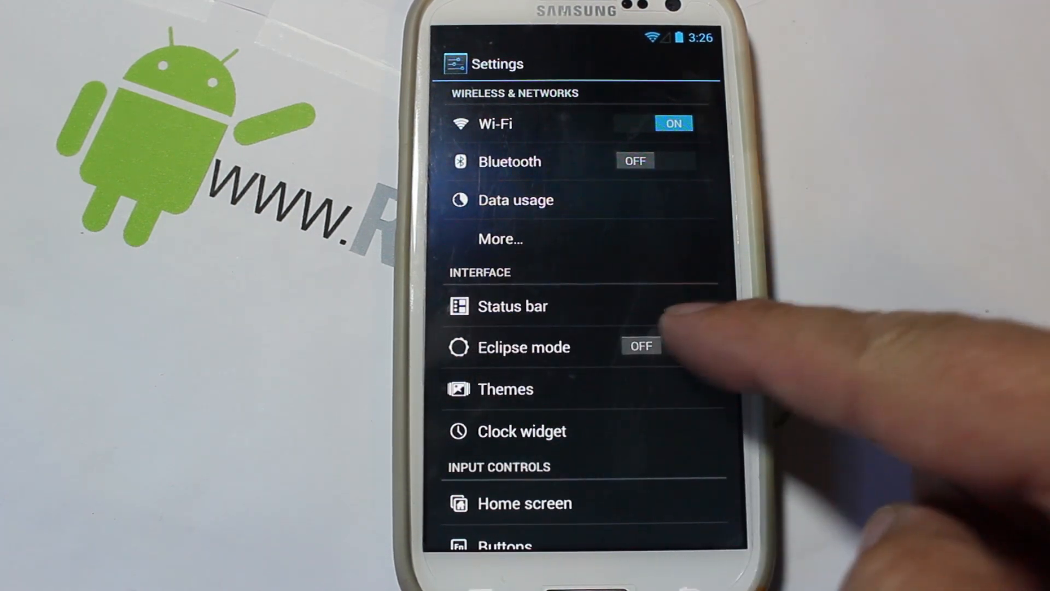
# Turn Eclipse mode on and set the status bar clock style to Center clock.
pyautogui.click(640, 346)
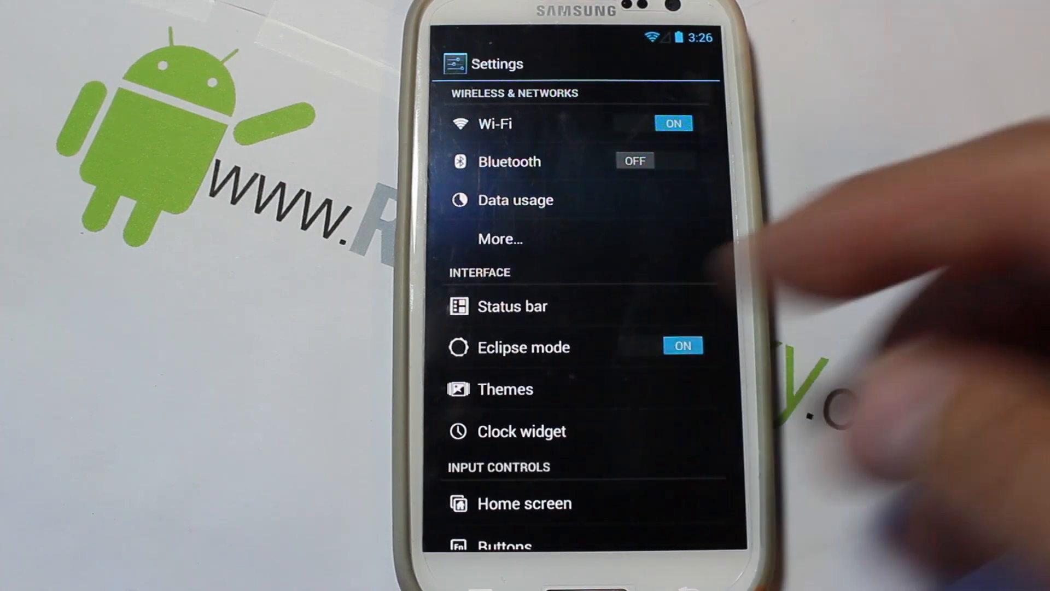
pyautogui.scroll(3)
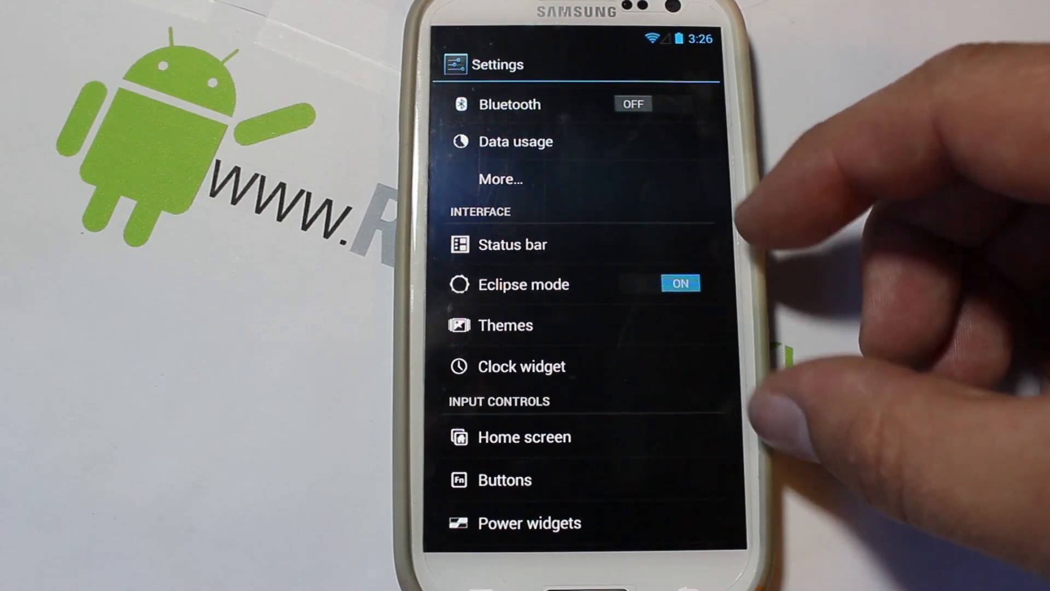
pyautogui.click(513, 244)
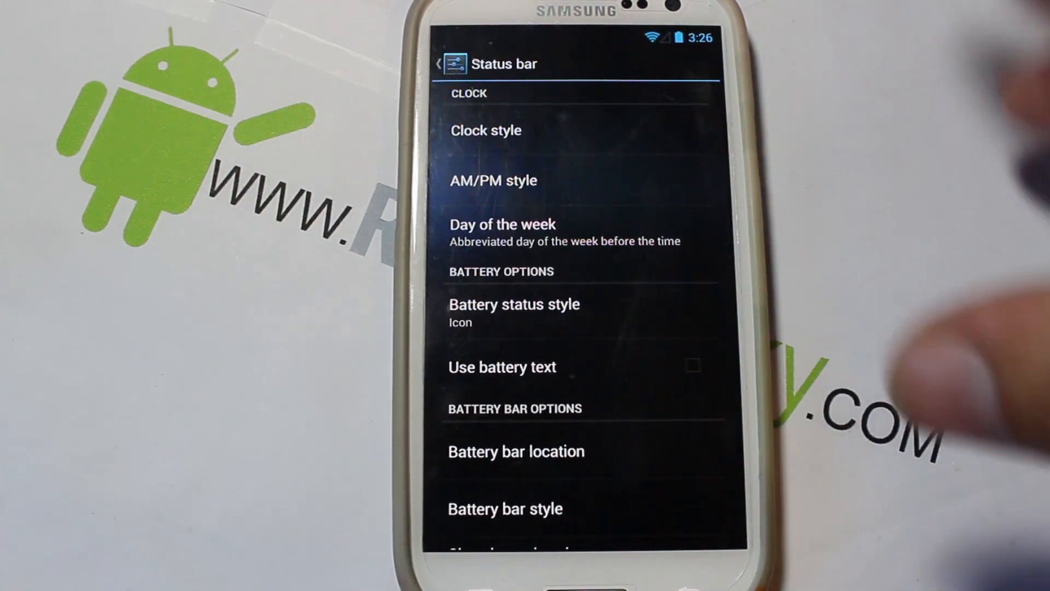
pyautogui.click(485, 130)
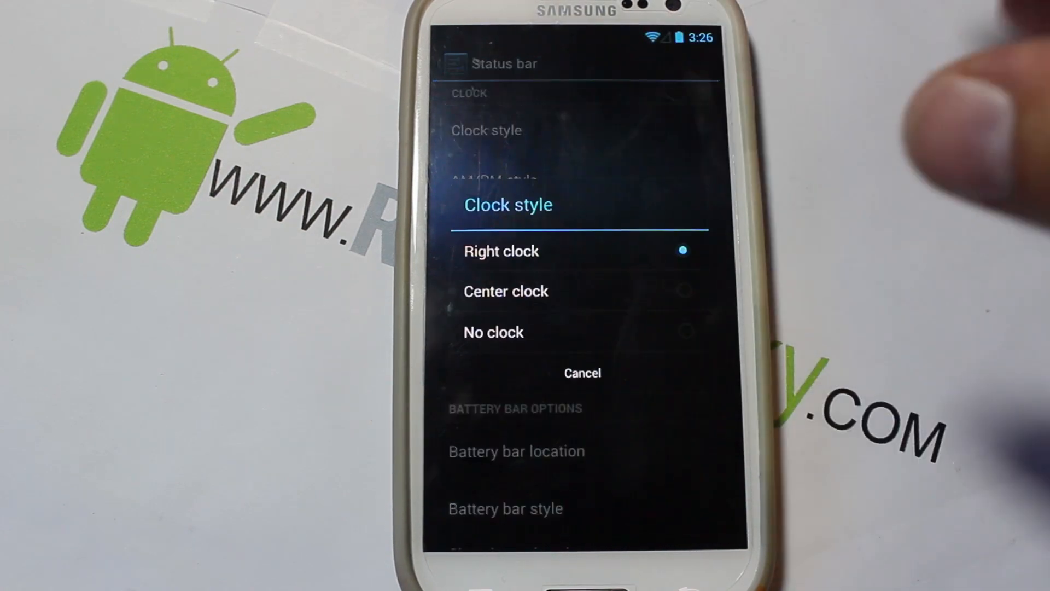
pyautogui.click(582, 372)
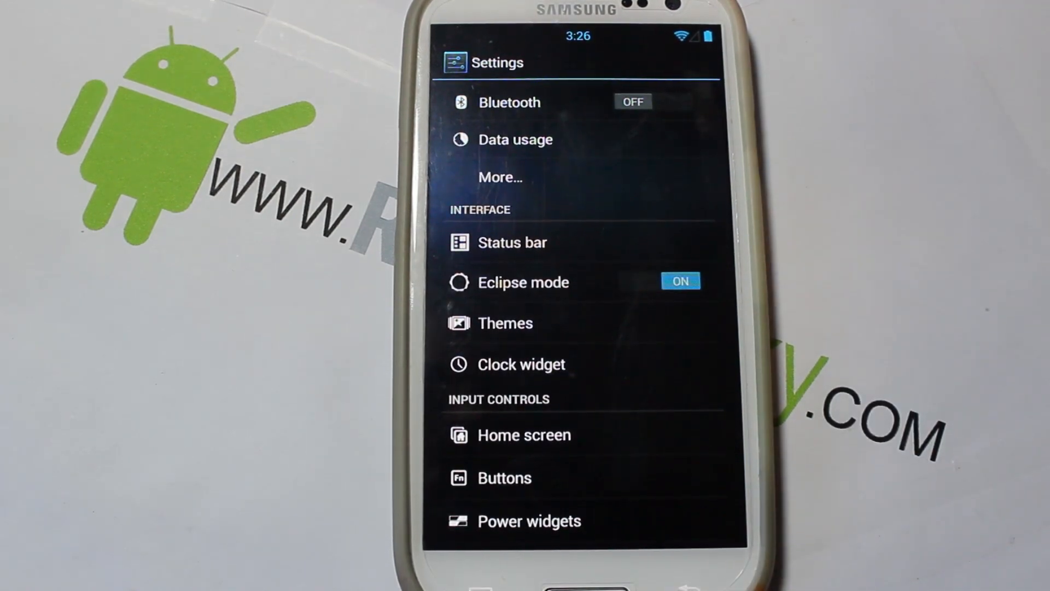
pyautogui.click(505, 323)
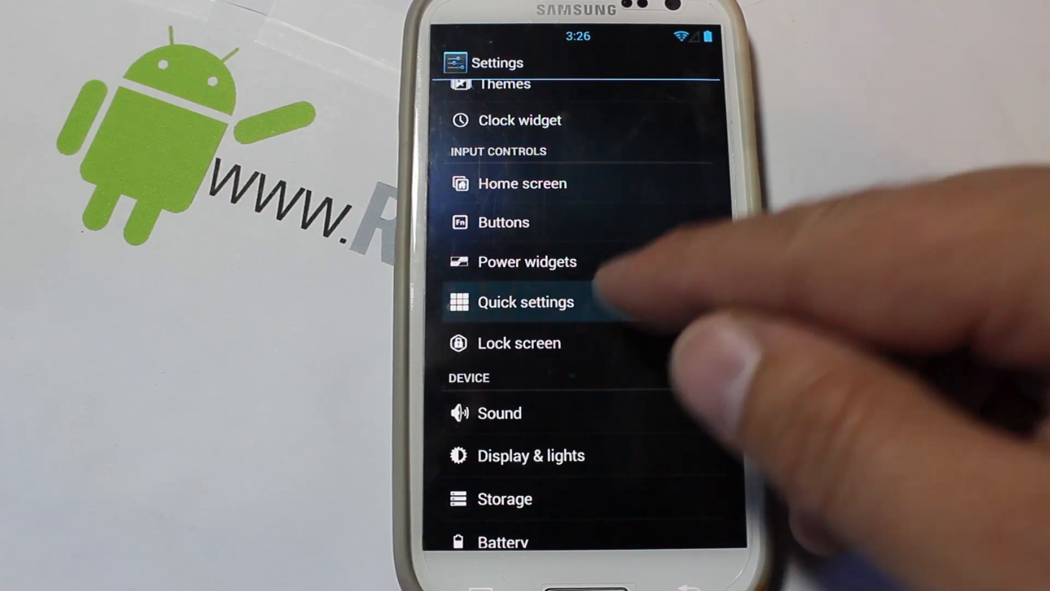
# Add an NFC tile under Quick settings > Tiles and layout.
pyautogui.click(526, 301)
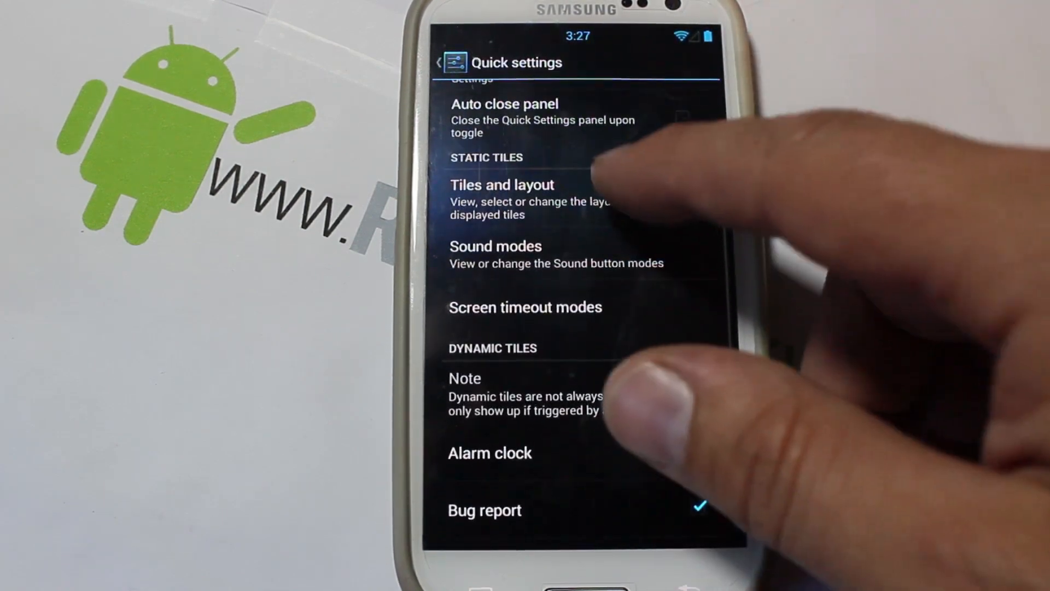
pyautogui.click(501, 185)
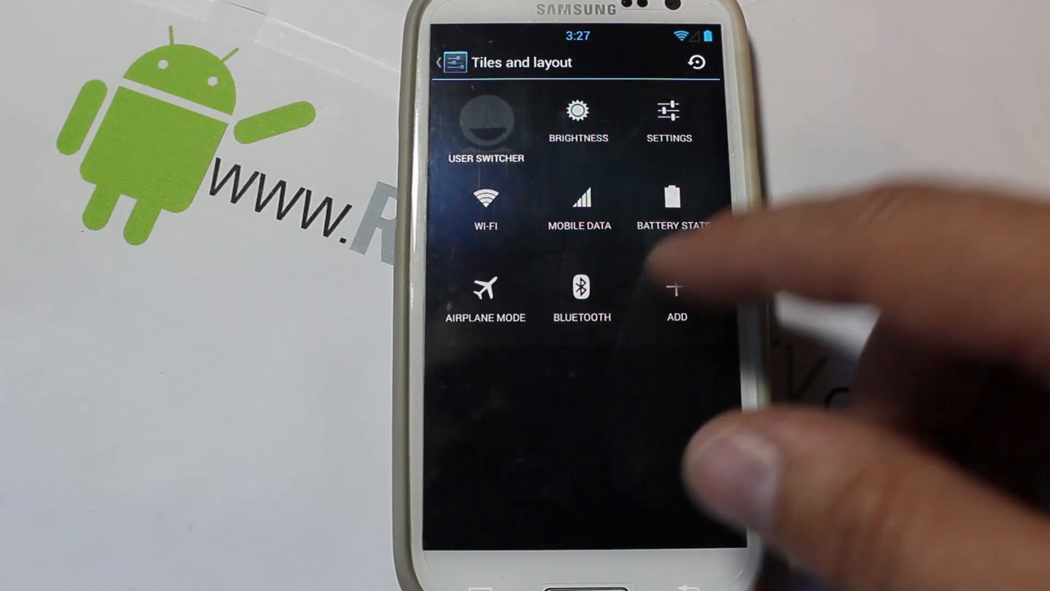
pyautogui.click(677, 295)
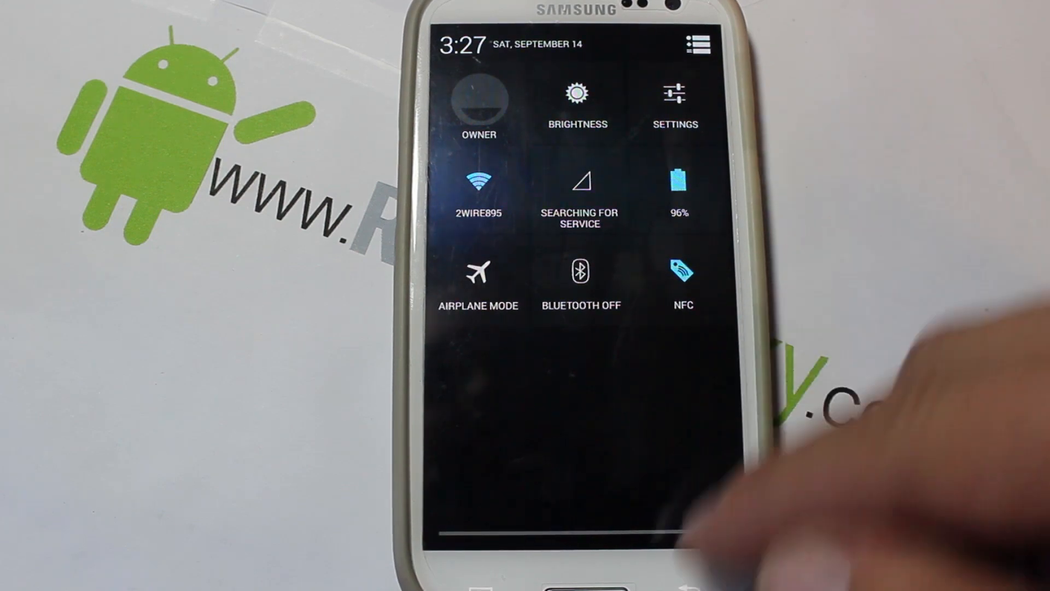
# Choose an app from the Choose activity list and save the lock screen shortcuts.
pyautogui.click(675, 97)
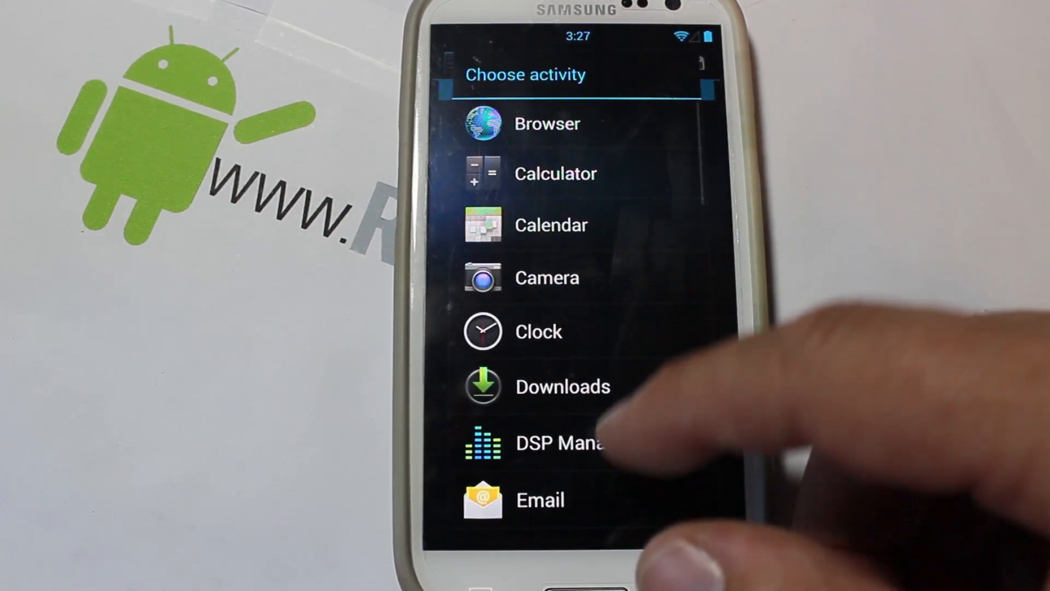
pyautogui.scroll(-3)
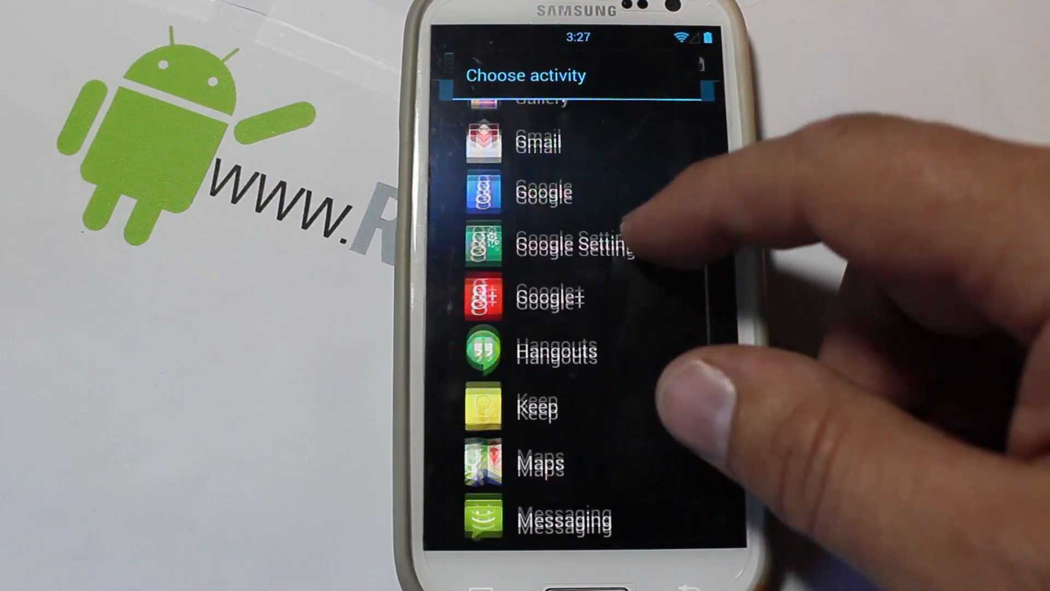
pyautogui.scroll(3)
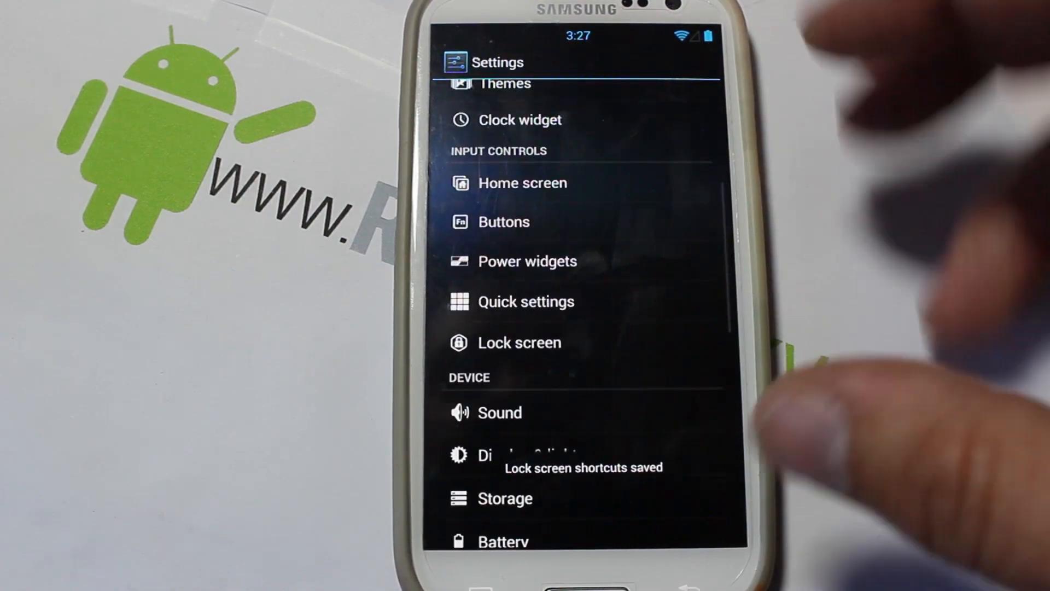
# Briefly try negative mode in the advanced screen settings, then go to the home screen.
pyautogui.scroll(-3)
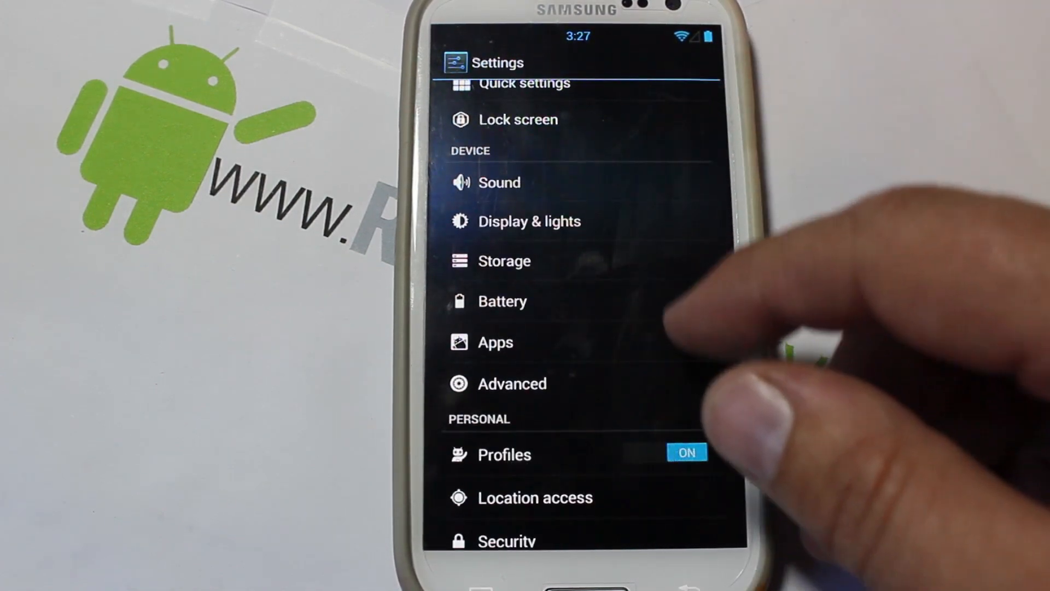
pyautogui.scroll(-3)
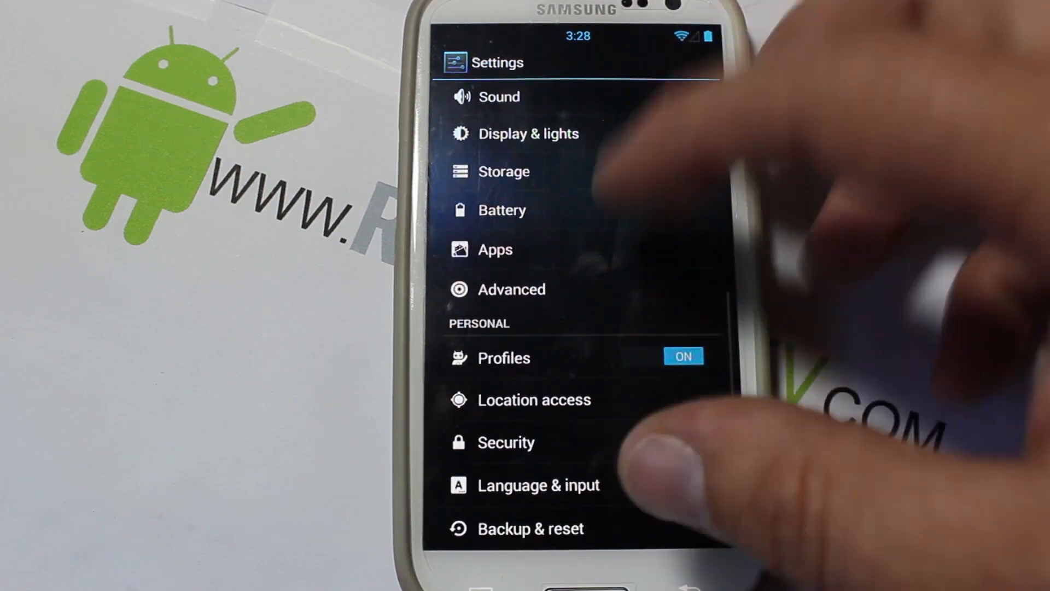
pyautogui.click(512, 289)
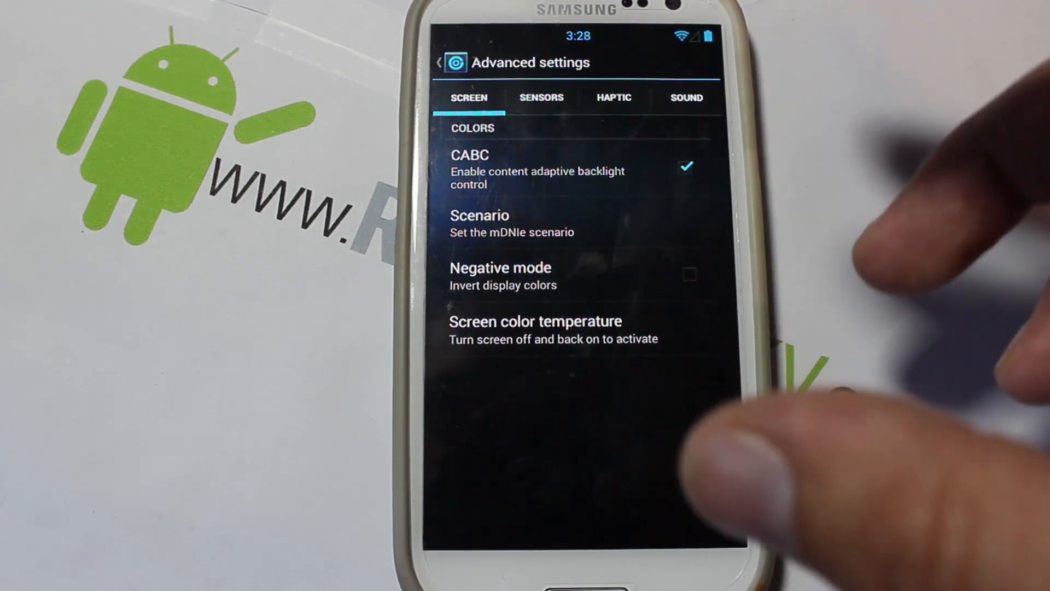
pyautogui.click(689, 273)
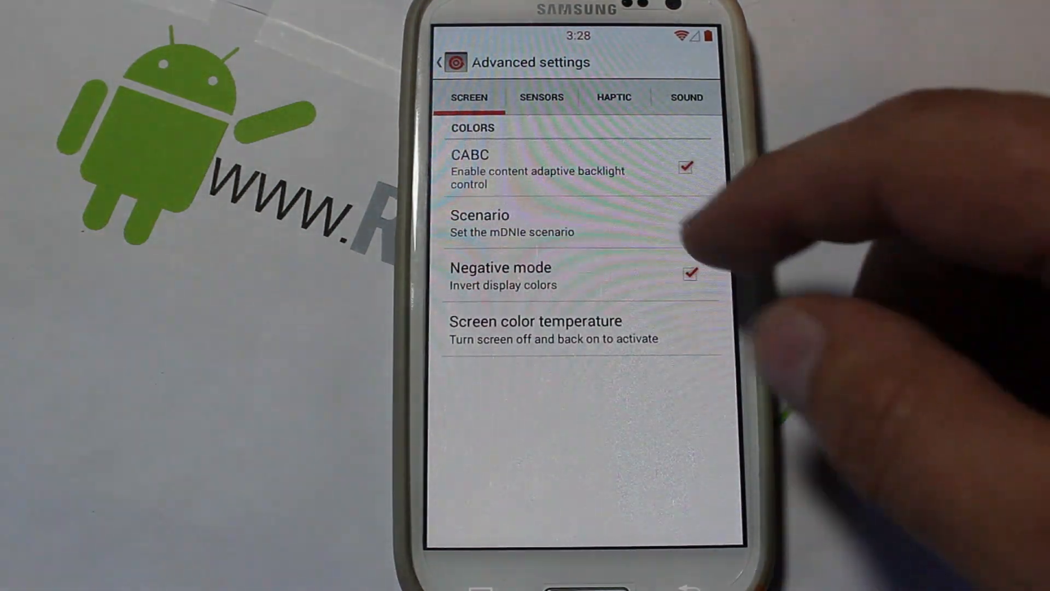
pyautogui.click(439, 62)
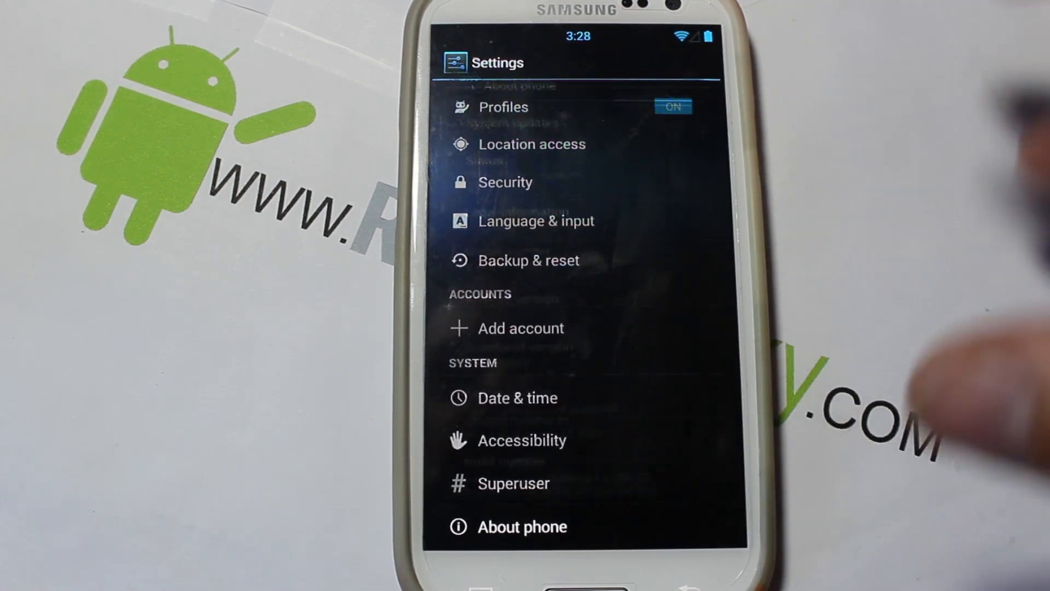
pyautogui.click(522, 526)
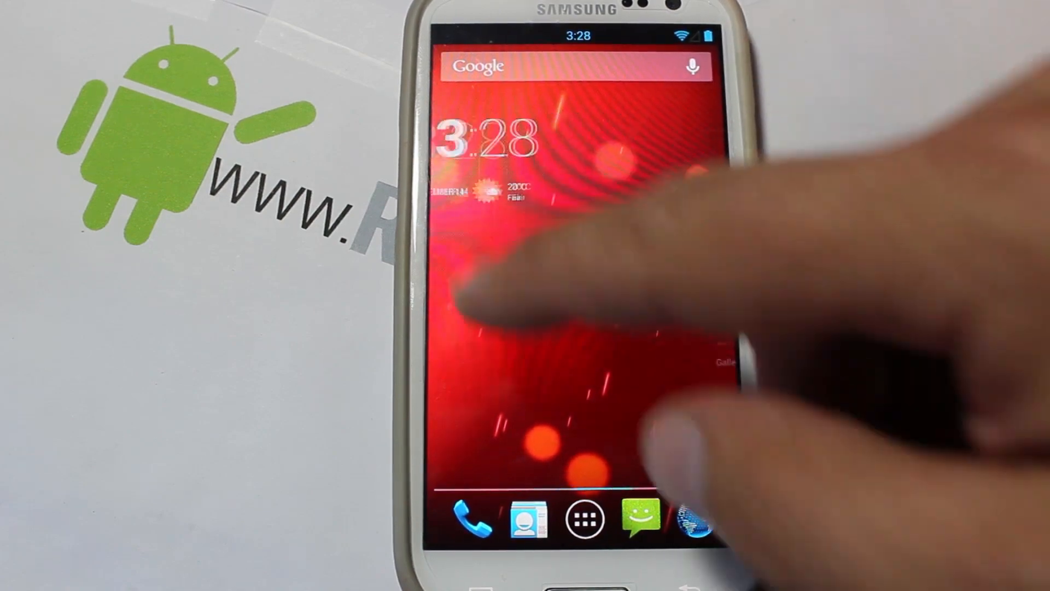
# Launch the People/Contacts app from the app drawer.
pyautogui.click(582, 519)
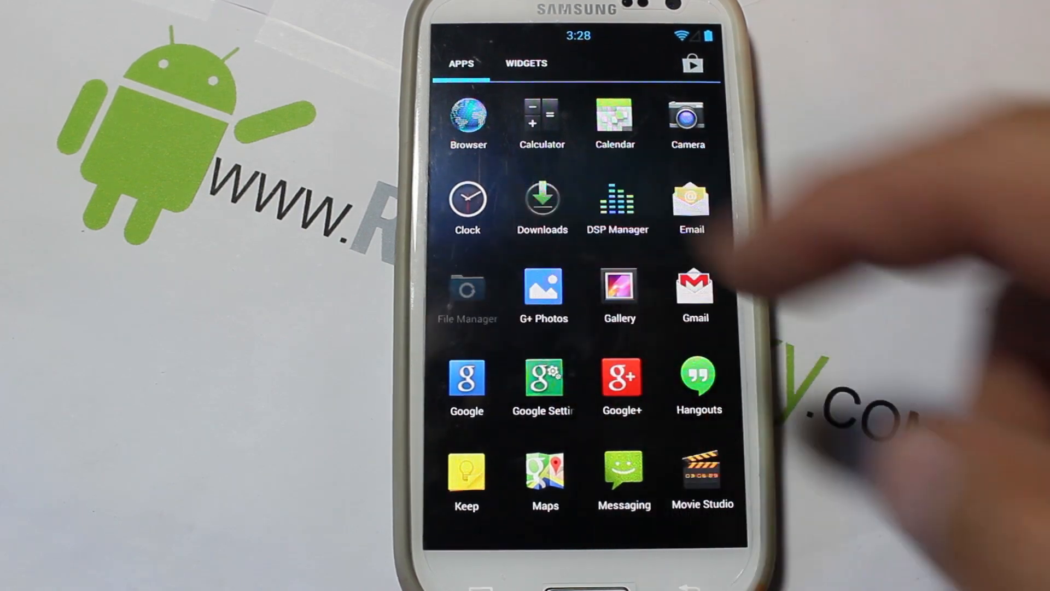
pyautogui.click(467, 289)
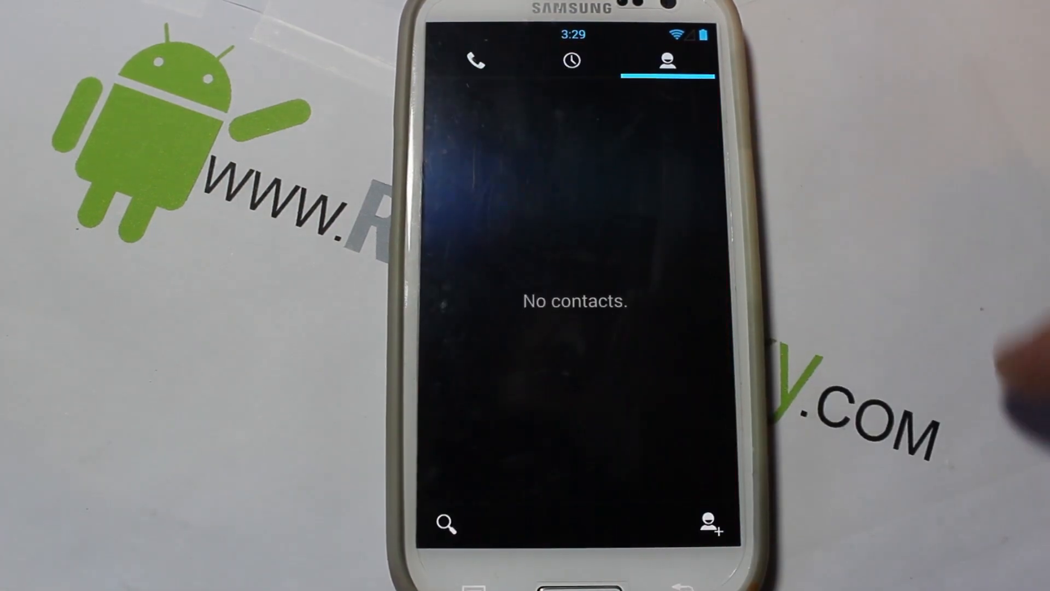
# Show the dialer keypad, then return home and bring up the power menu.
pyautogui.click(476, 61)
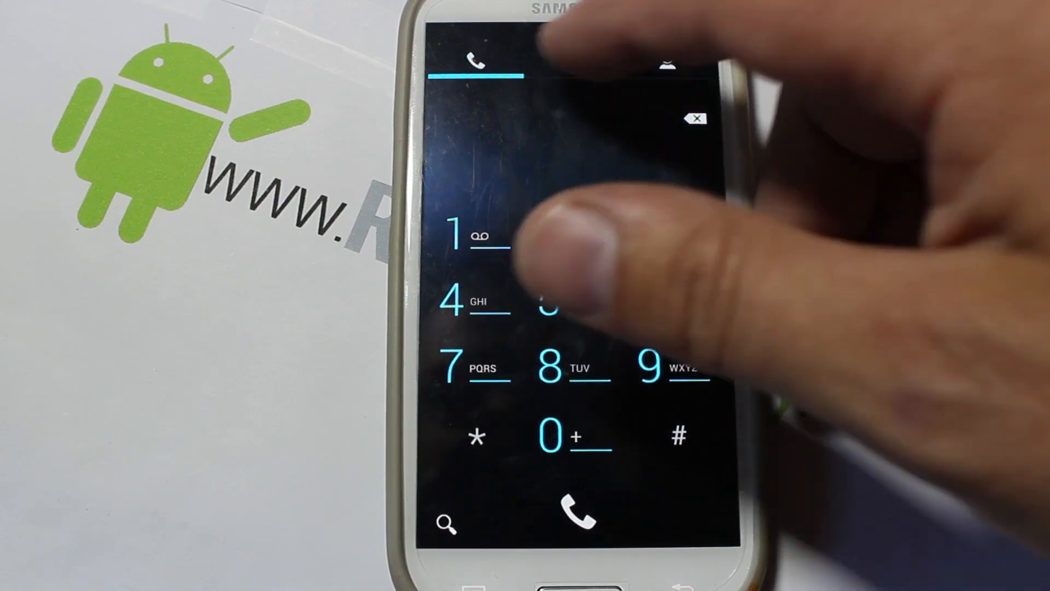
pyautogui.click(667, 62)
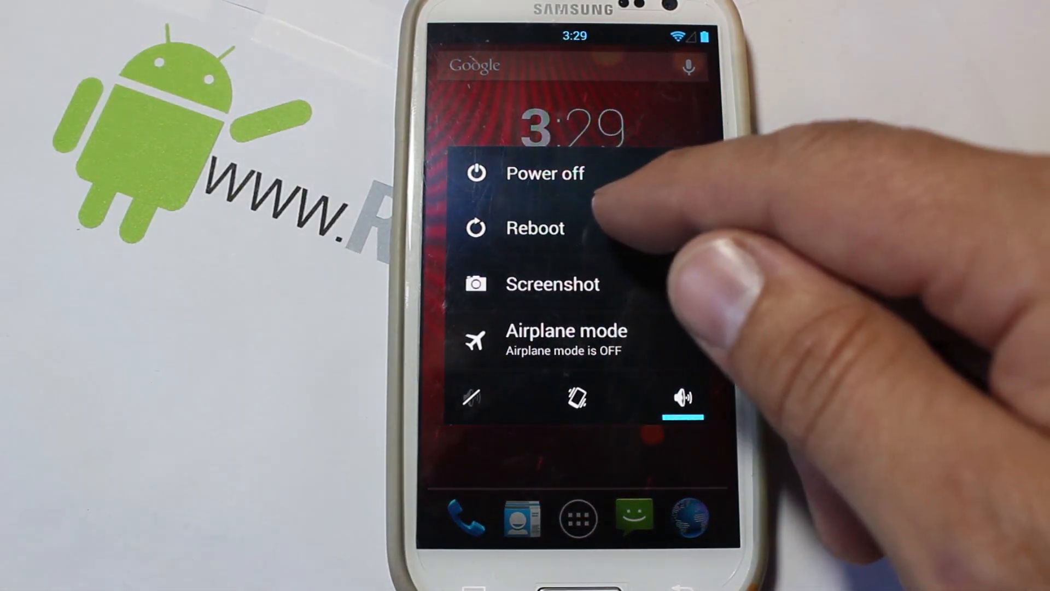
# Reboot the phone with the Recovery option to reach TWRP's main menu.
pyautogui.click(534, 228)
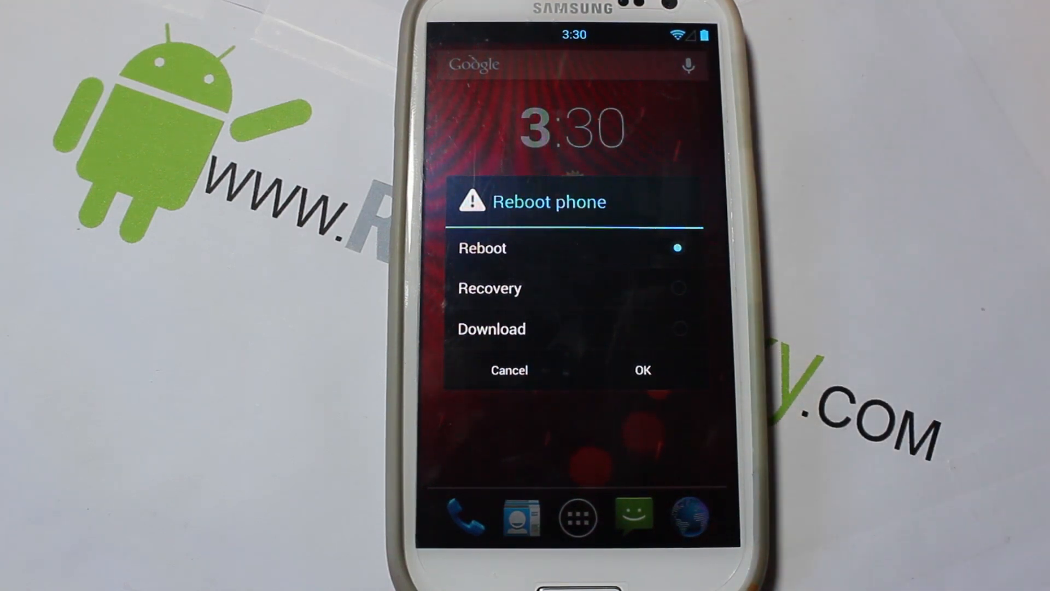
pyautogui.moveTo(837, 301)
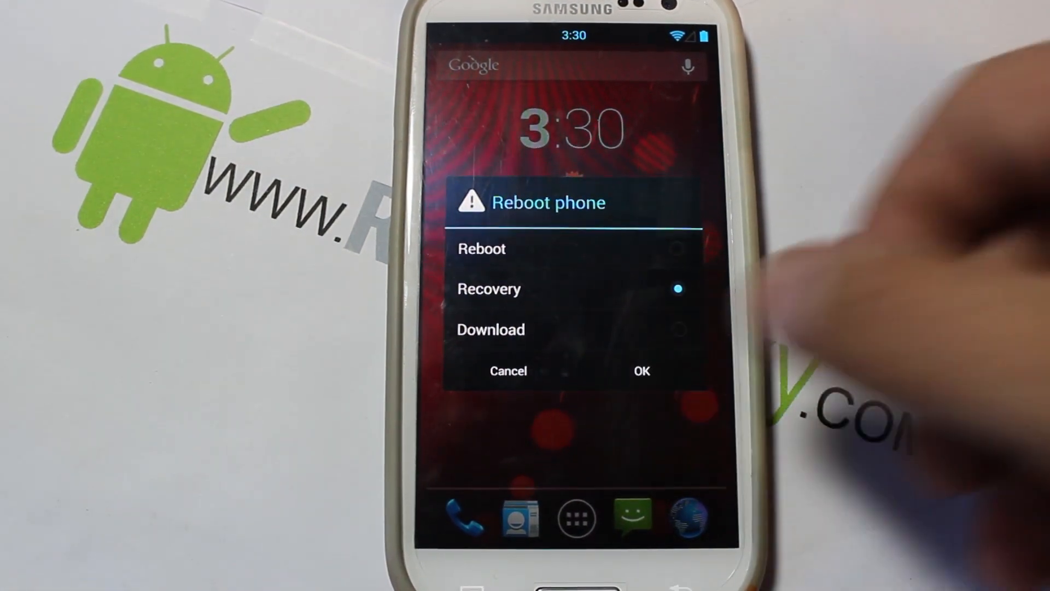
pyautogui.click(641, 370)
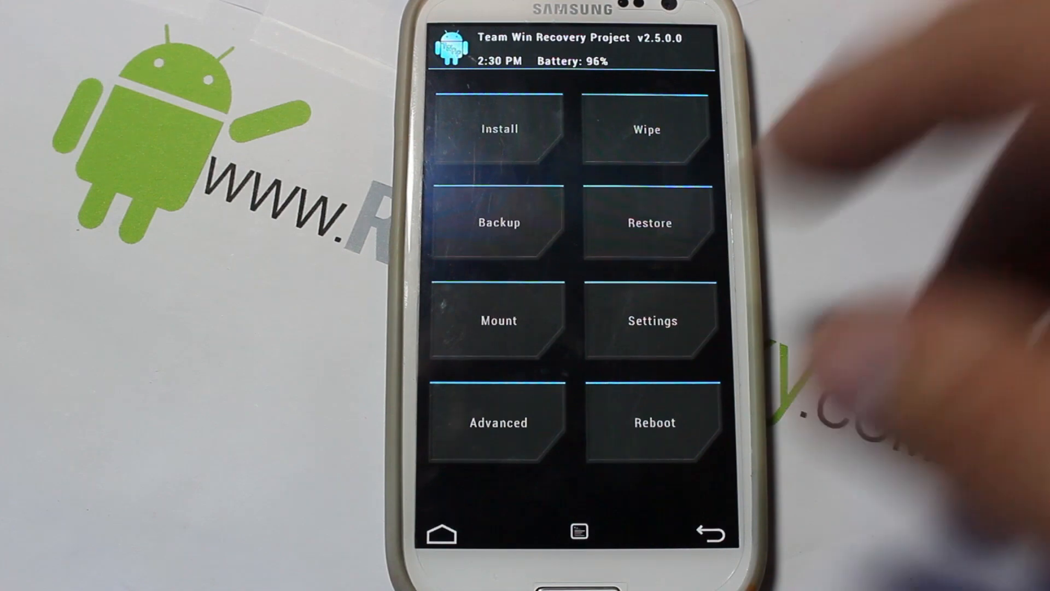
pyautogui.click(498, 222)
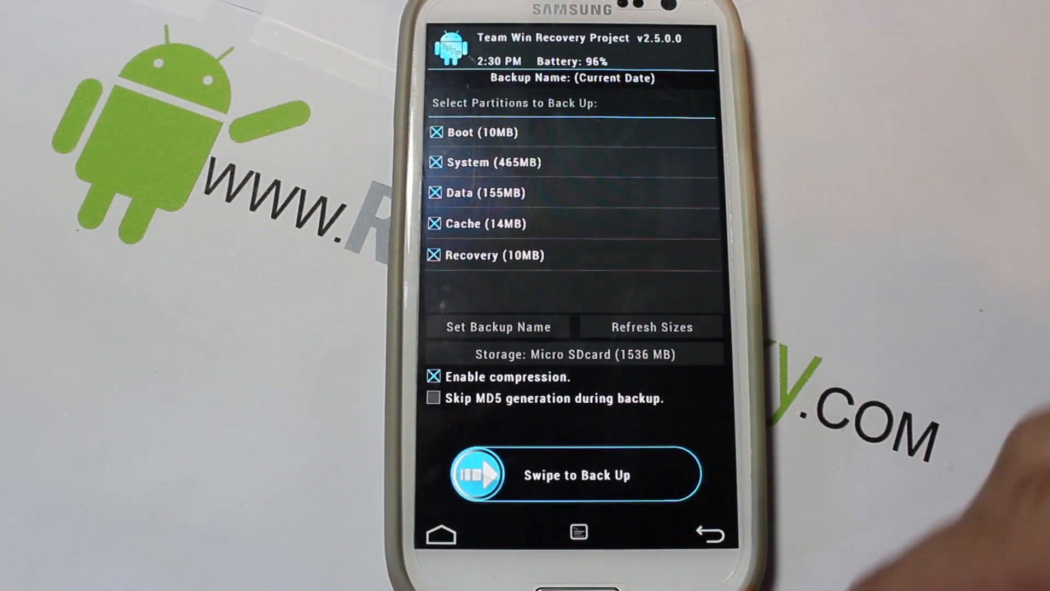
pyautogui.click(704, 531)
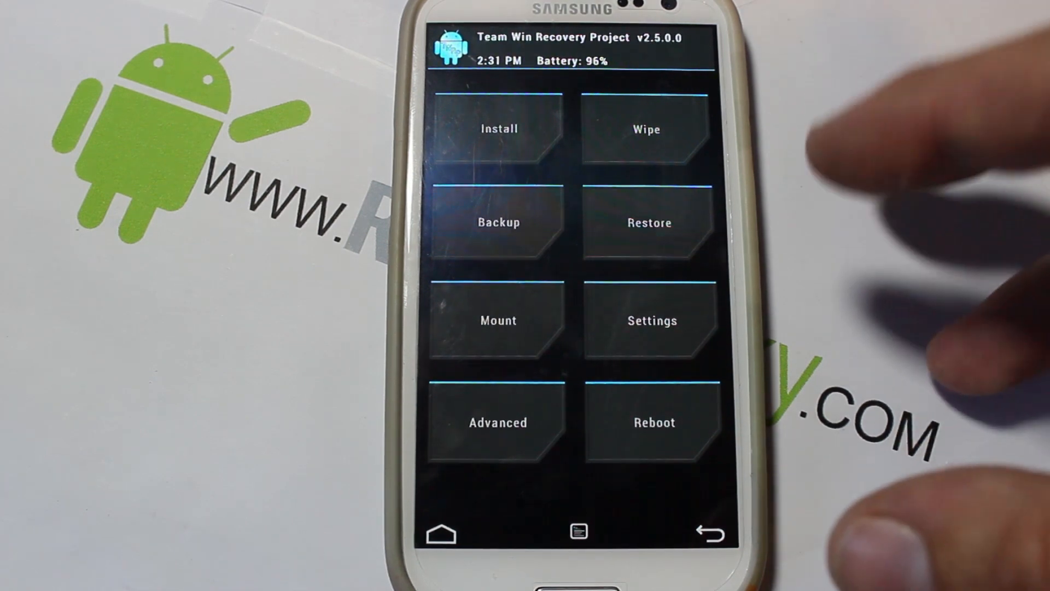
pyautogui.click(646, 128)
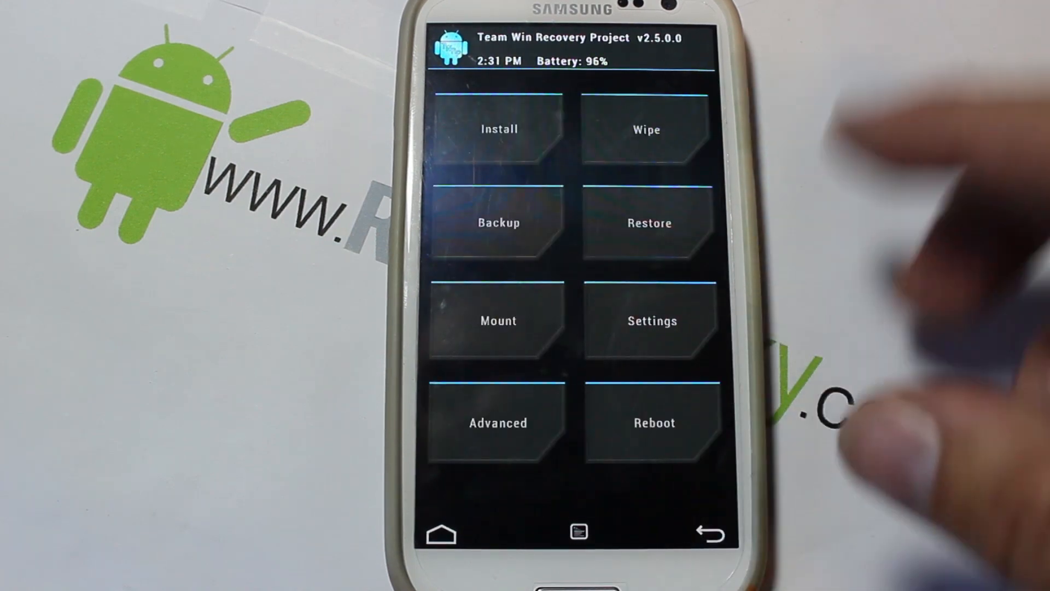
# In TWRP Install, switch storage to Internal Storage and open the Download folder.
pyautogui.click(498, 129)
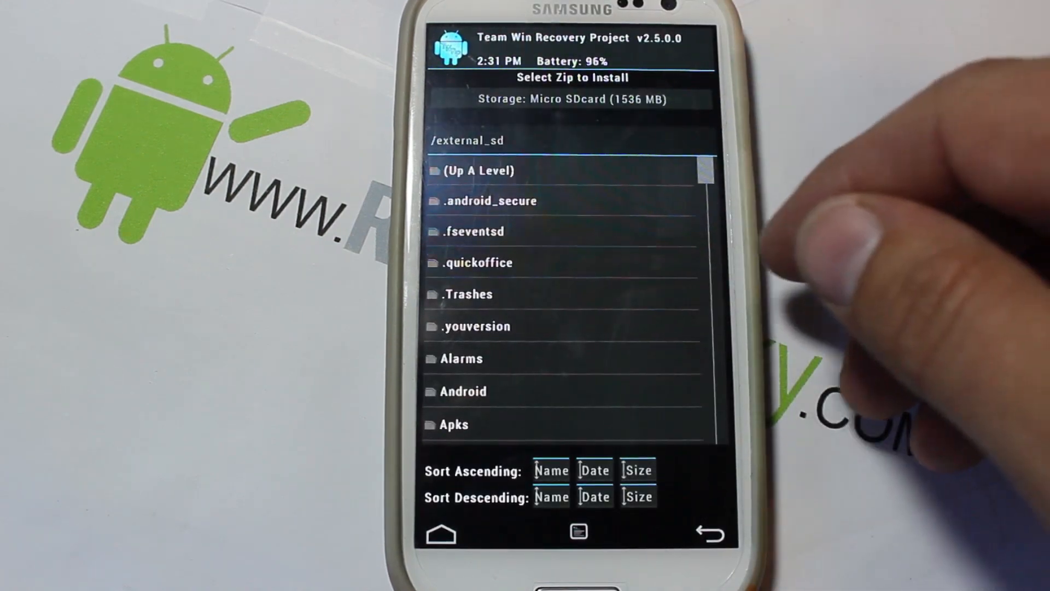
pyautogui.scroll(-3)
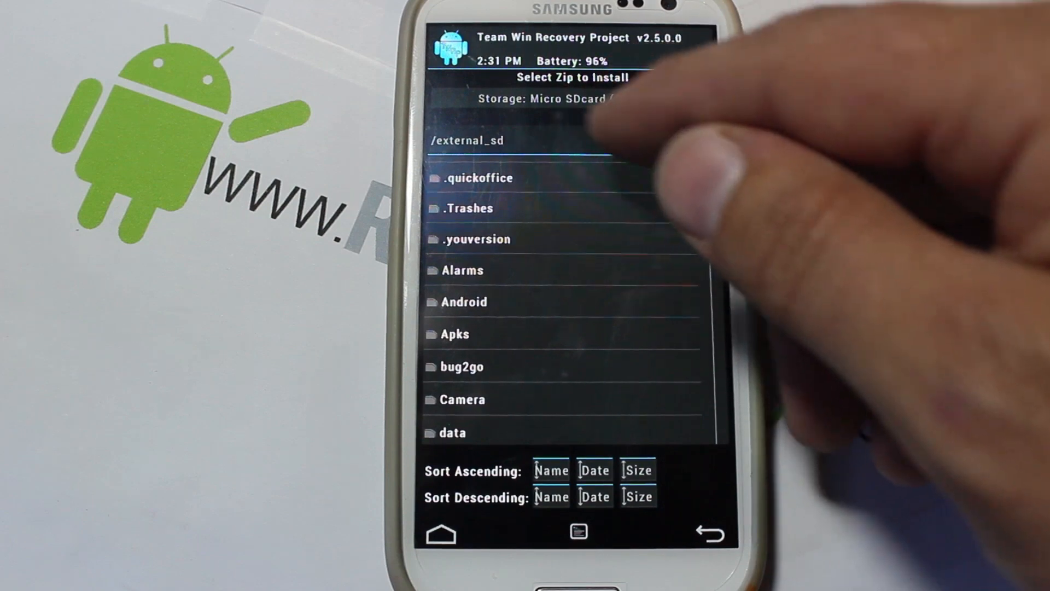
pyautogui.click(556, 99)
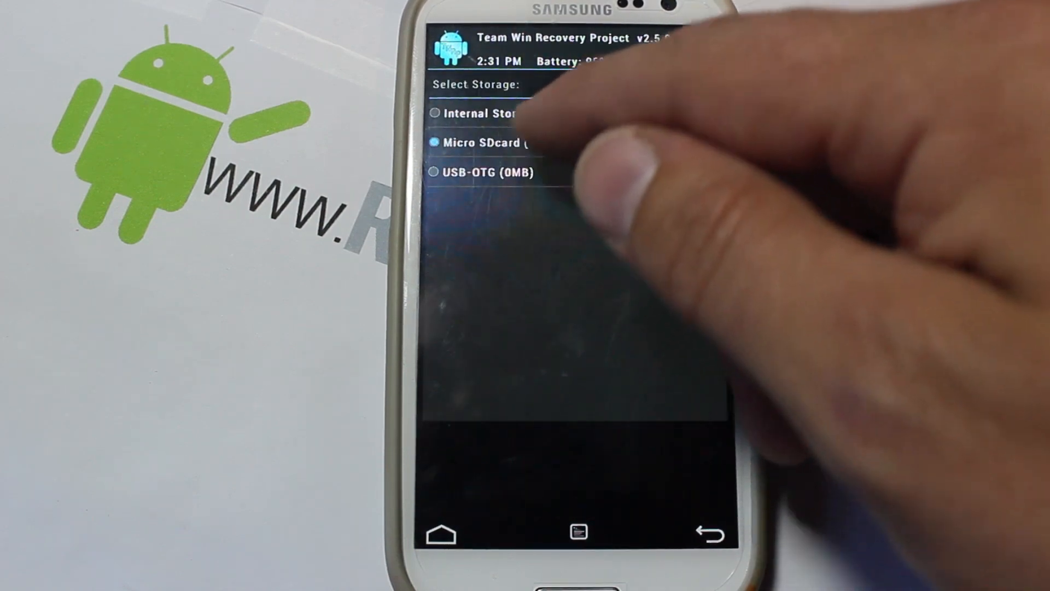
pyautogui.click(489, 113)
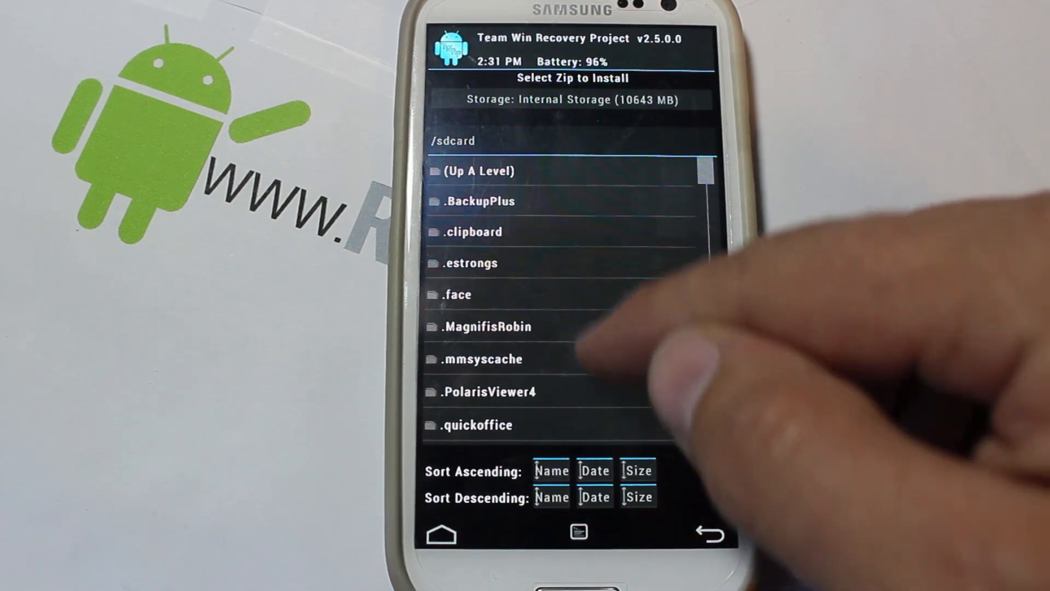
pyautogui.scroll(-3)
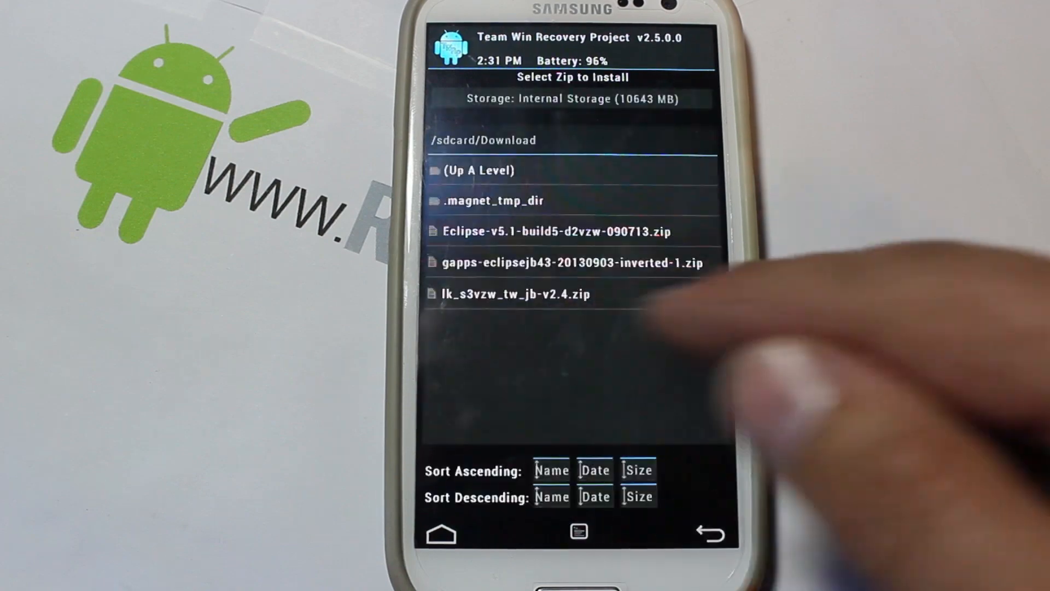
# Flash the Eclipse ROM and gapps zips, then reboot the system.
pyautogui.click(570, 262)
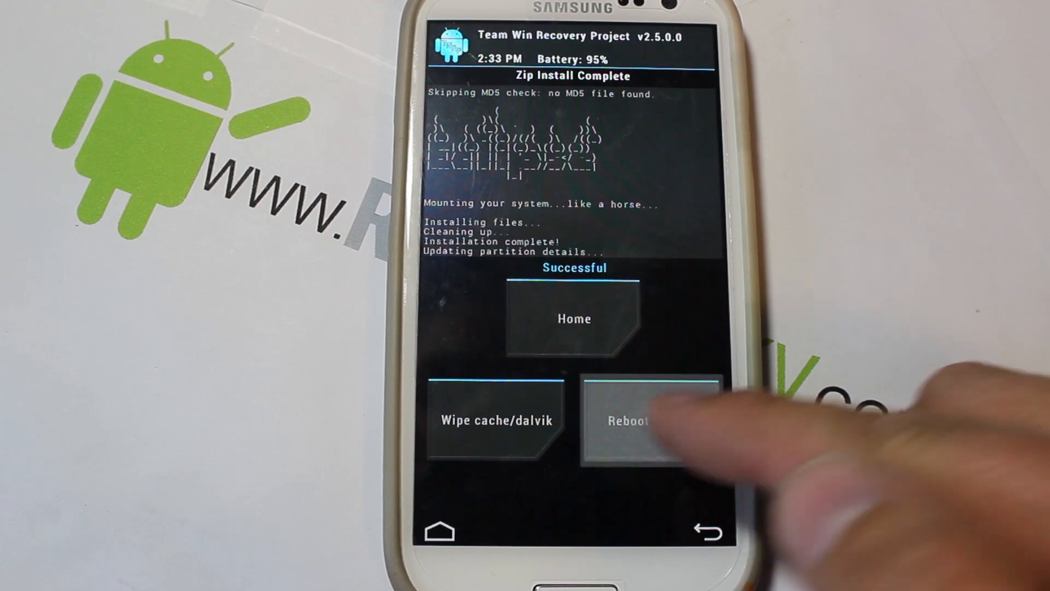
pyautogui.click(628, 421)
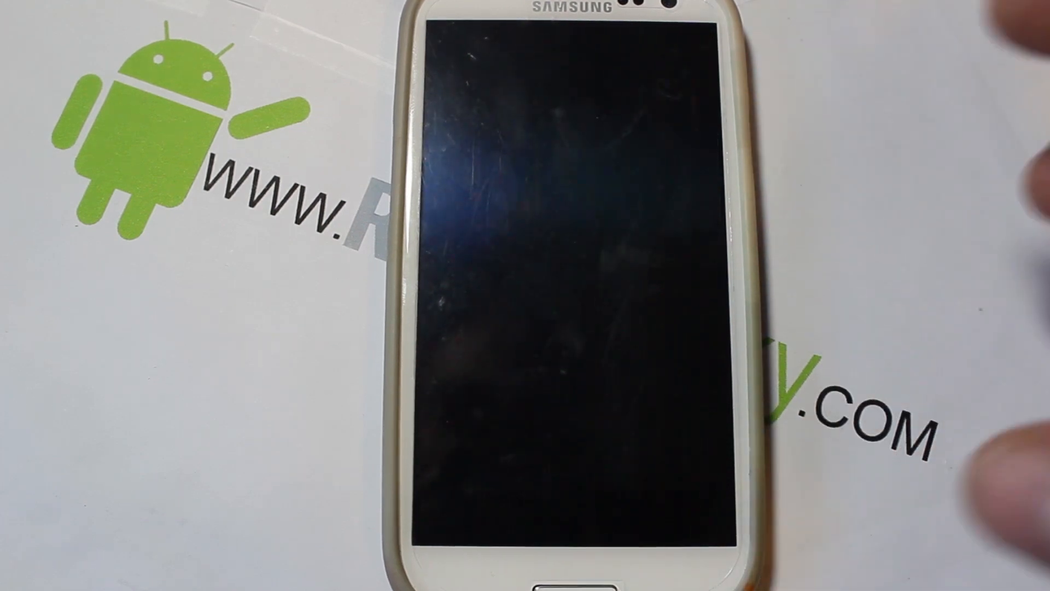